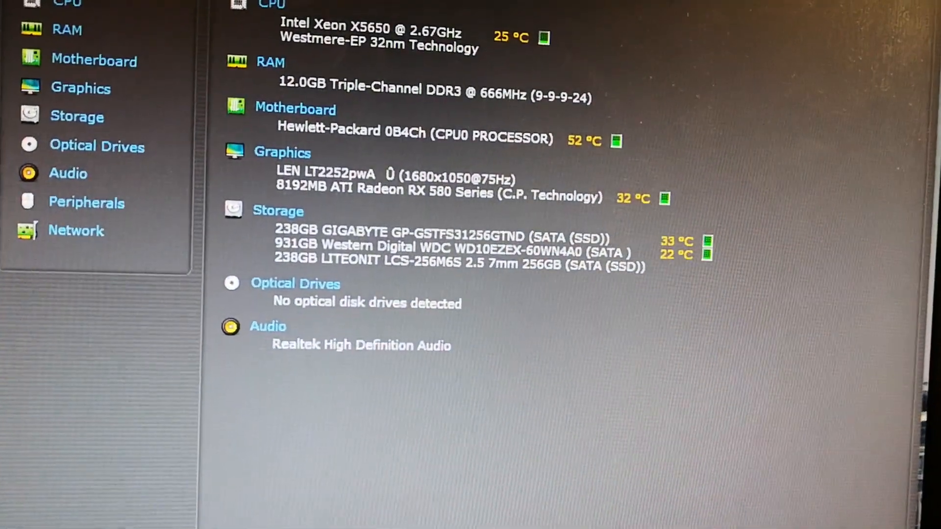
Step: Review the Thermal settings and Fan Idle Mode level, then leave Computer Setup with Escape
{"action": "scroll", "scroll_direction": "down", "scroll_amount": 3}
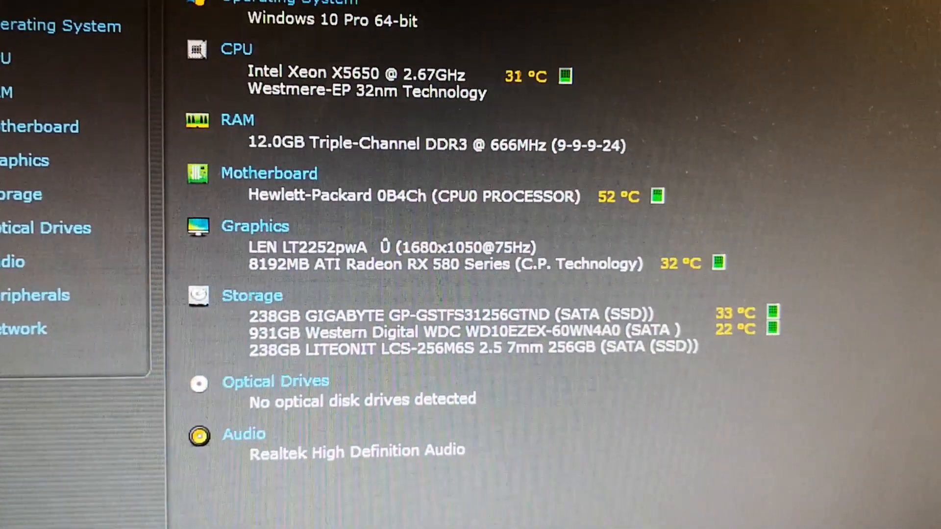
{"action": "scroll", "scroll_direction": "down", "scroll_amount": 3}
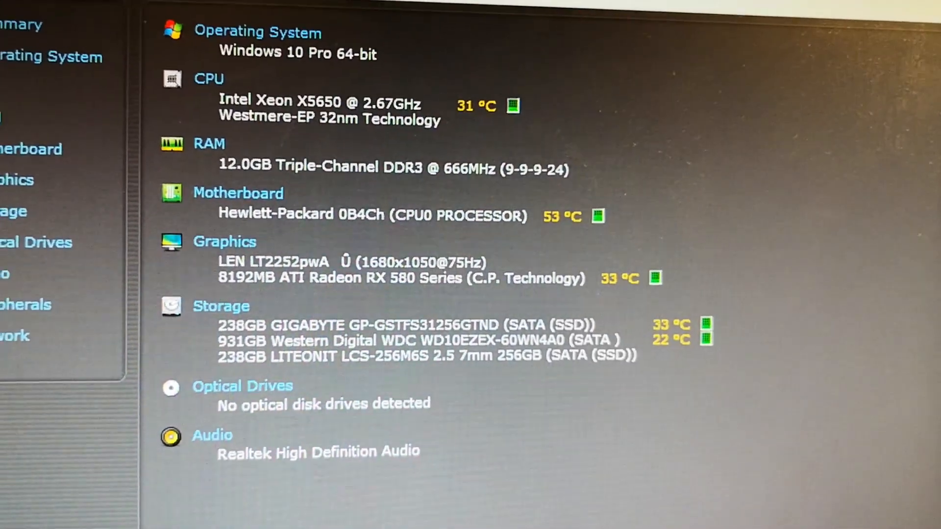
{"action": "scroll", "scroll_direction": "down", "scroll_amount": 3}
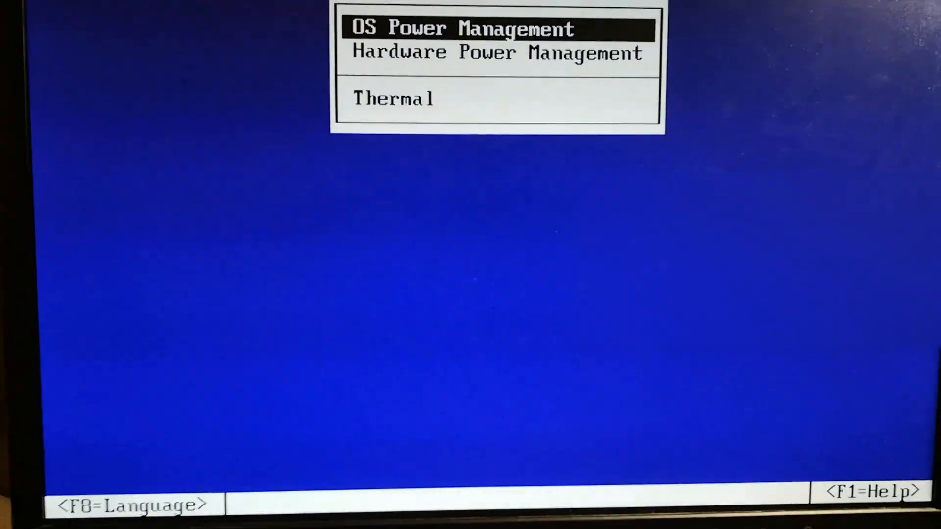
{"action": "key", "text": "down"}
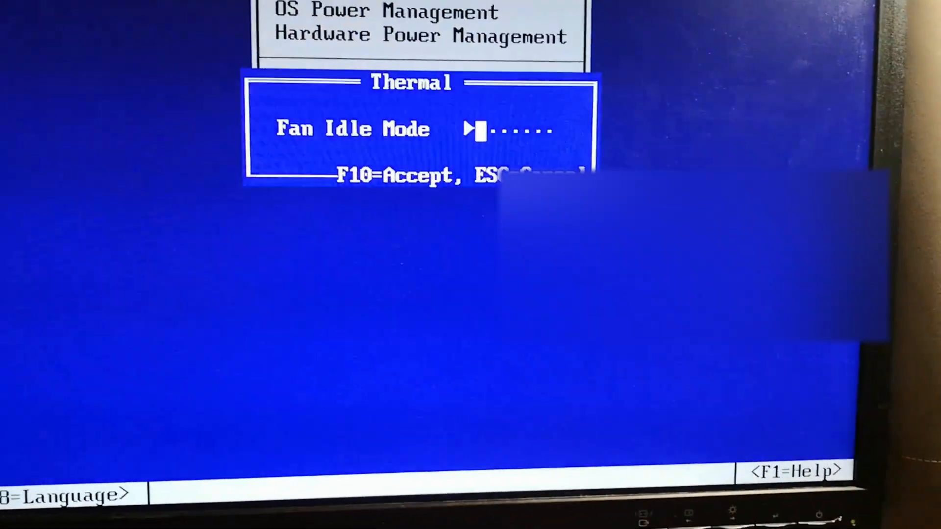
{"action": "key", "text": "Escape"}
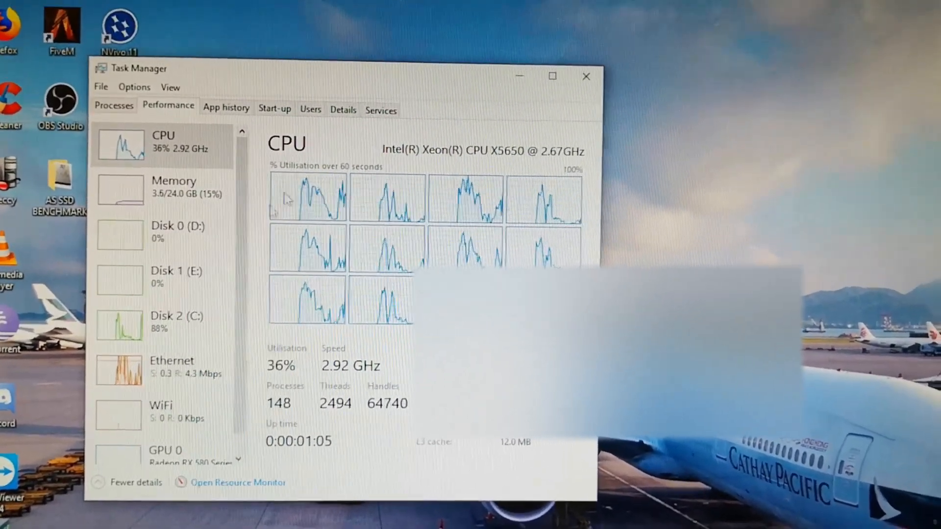
Step: Select Memory in the Performance list to confirm 24.0 GB DDR3 installed
{"action": "left_click", "coordinate": [175, 189]}
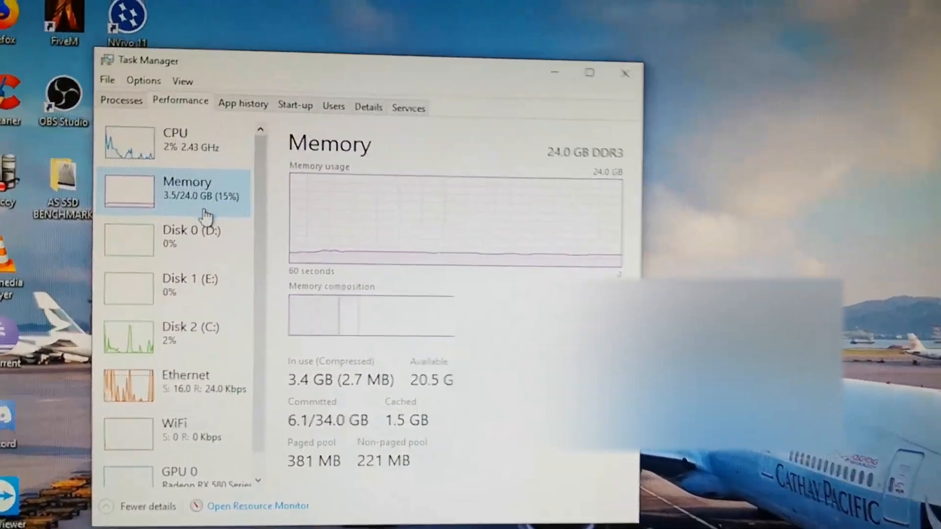